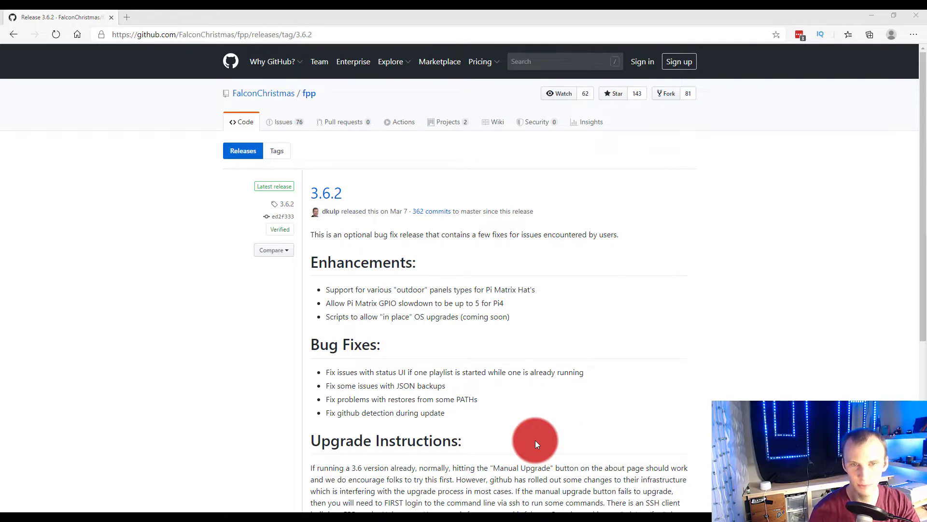
mouse_move(916, 230)
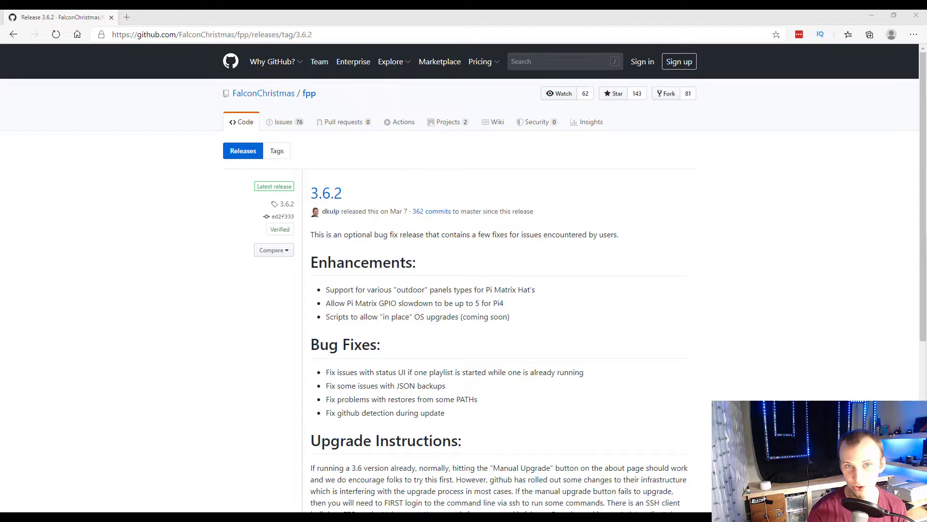
Step: Review the manual's Windows SD card formatting instructions in the GitBook tab
click(243, 16)
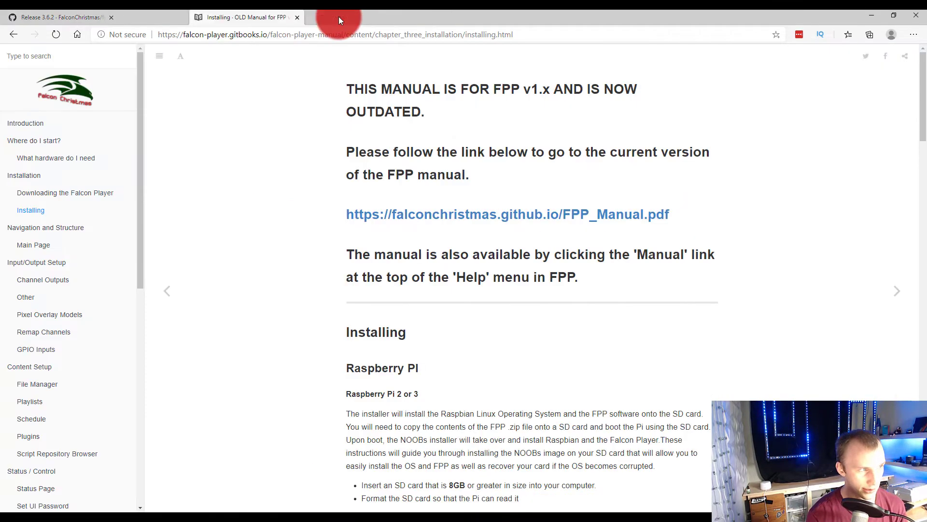
scroll(down, 3)
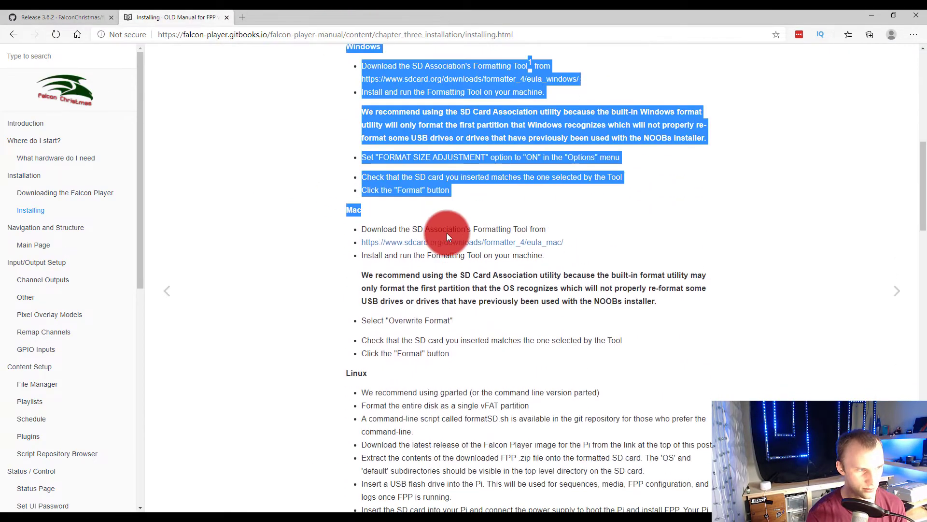
scroll(up, 3)
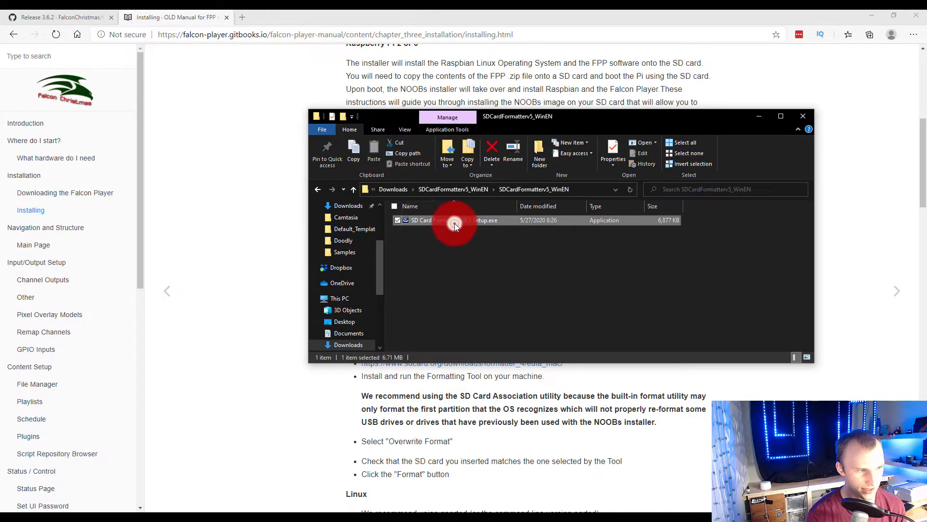
Step: Run SD Card Formatter with volume label FPP and Overwrite format selected for the 14.84 GB card
double_click(437, 220)
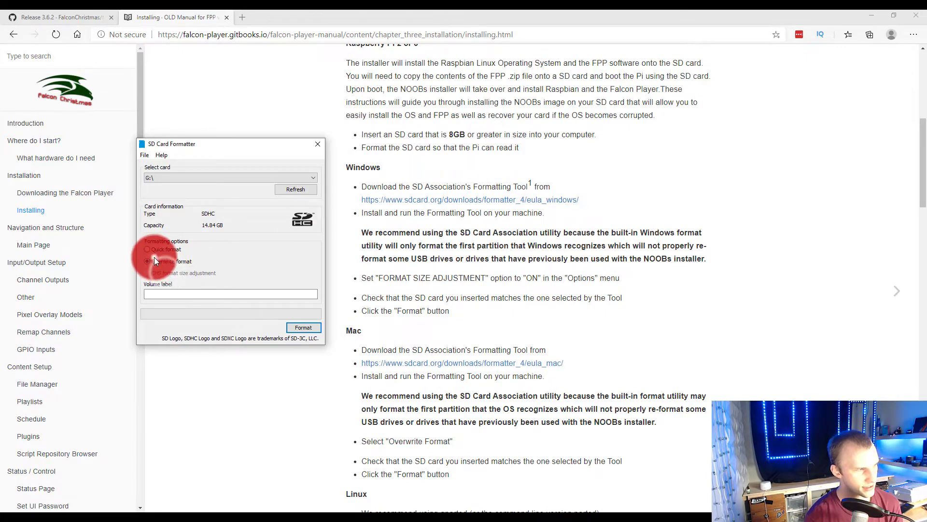
click(147, 250)
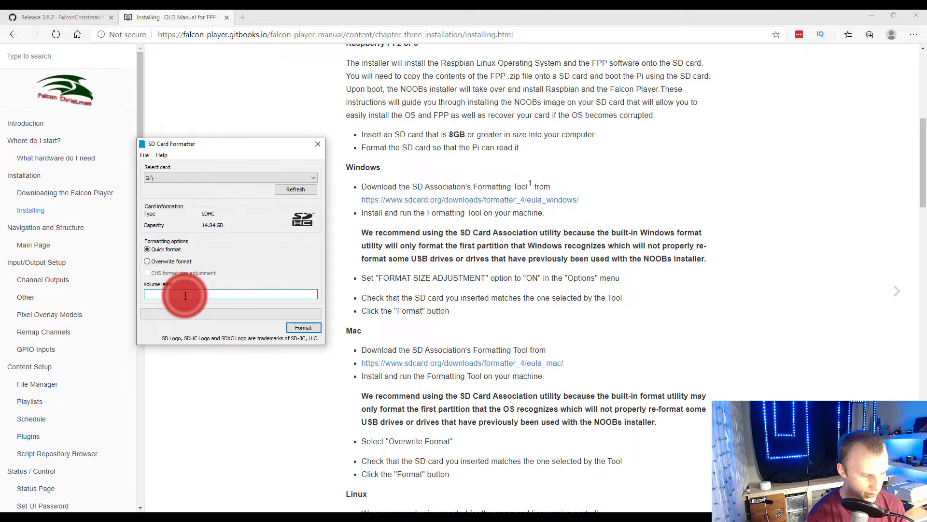
text(FPP)
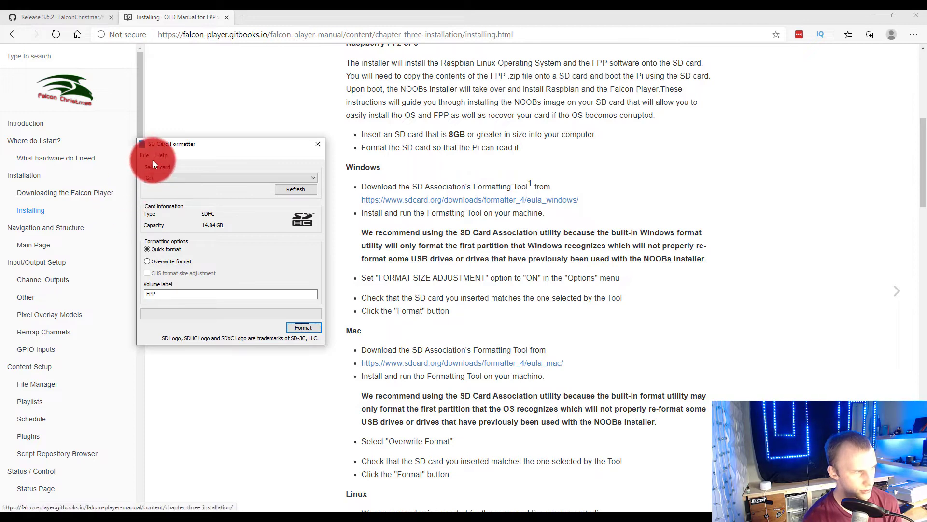
click(161, 155)
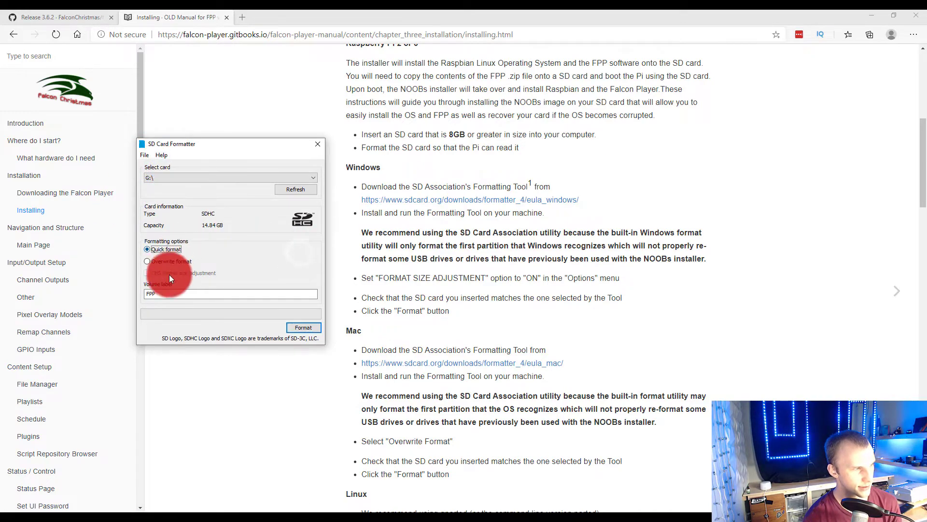
click(147, 262)
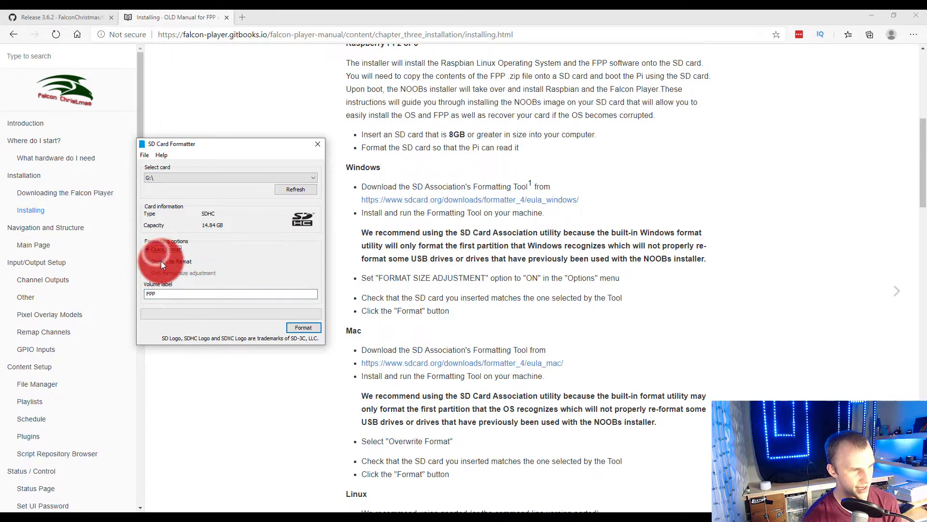
click(146, 260)
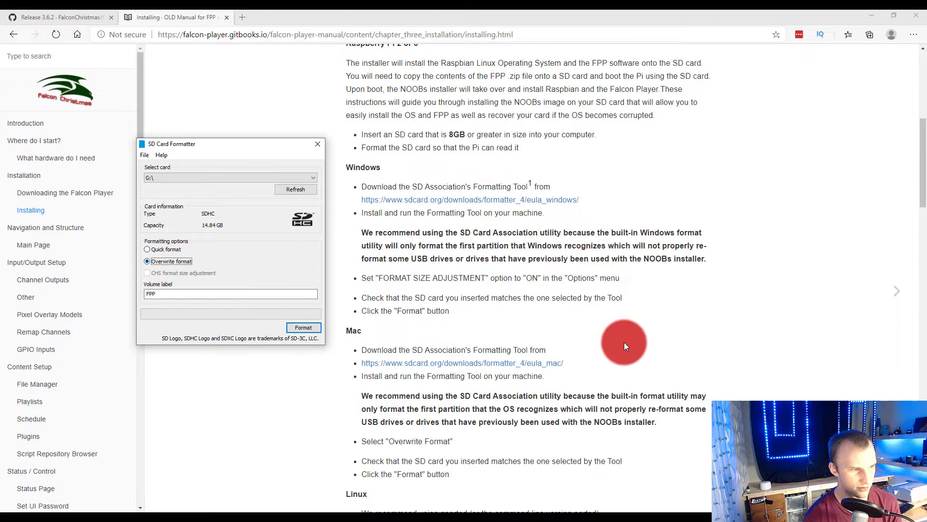
mouse_move(443, 308)
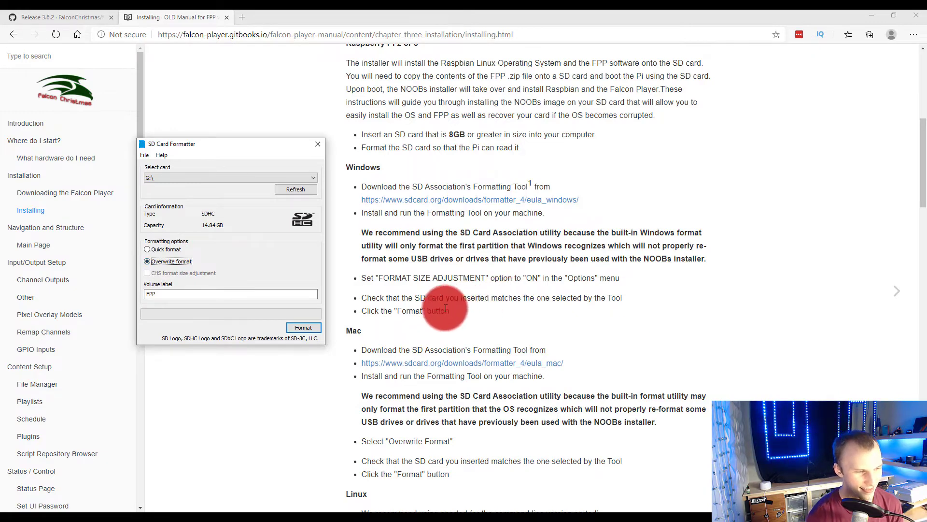
Step: Start formatting and confirm erasing all data on the card
click(303, 327)
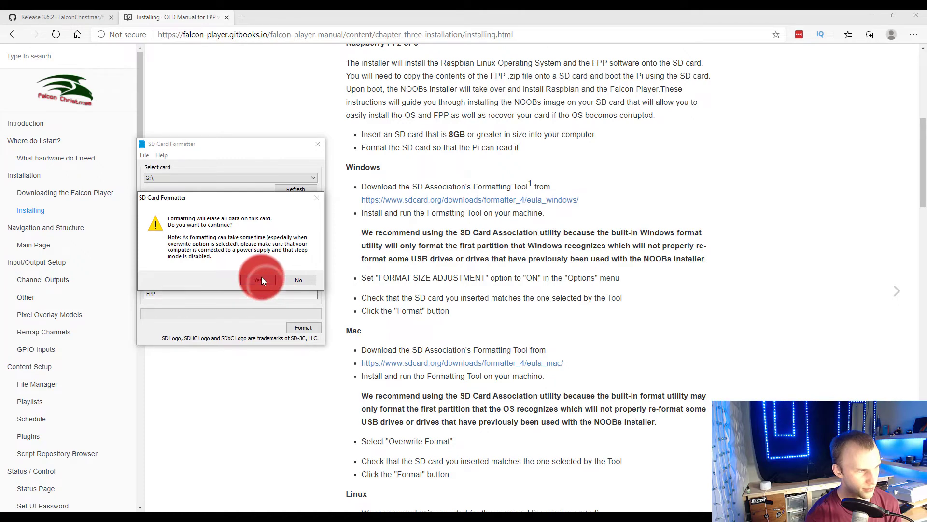
click(257, 280)
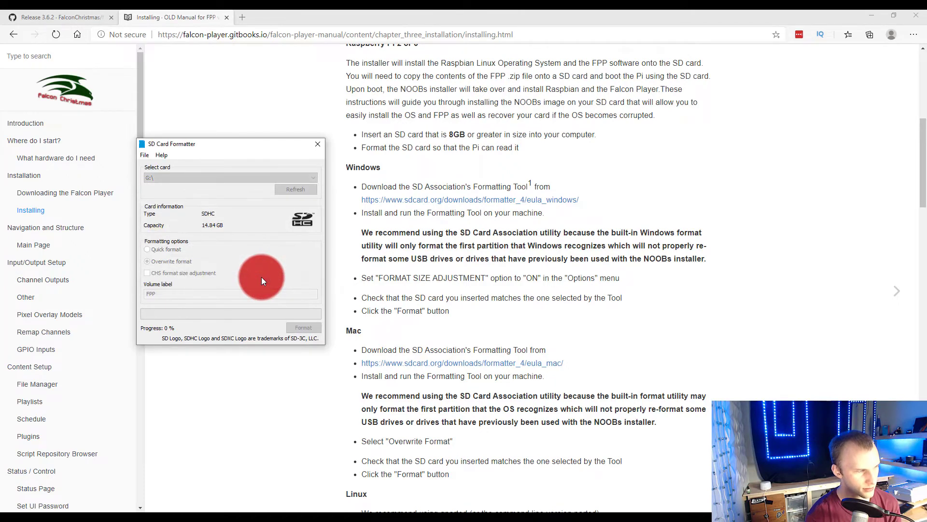
click(303, 328)
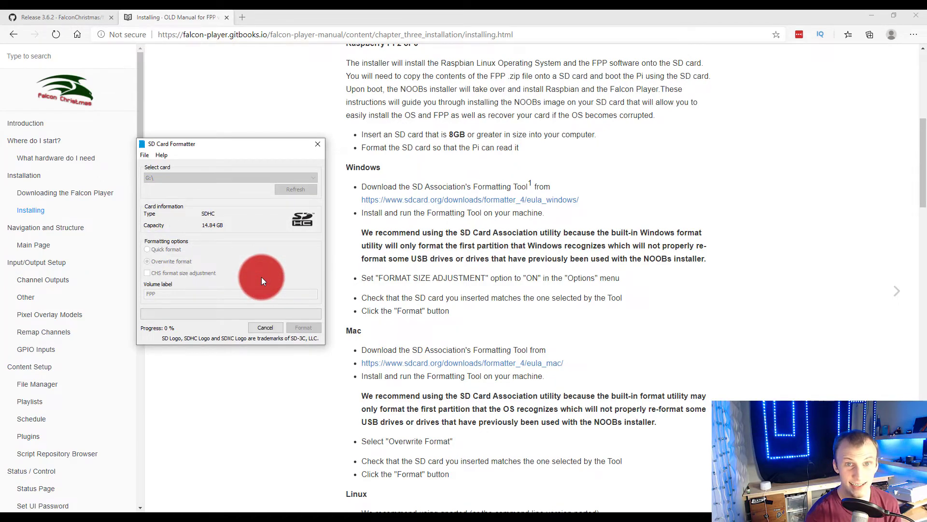
mouse_move(281, 283)
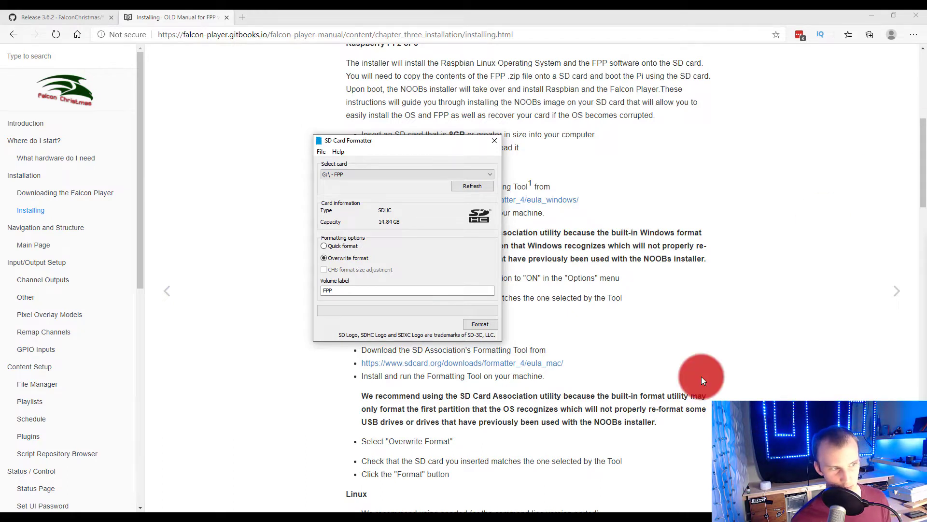
mouse_move(458, 266)
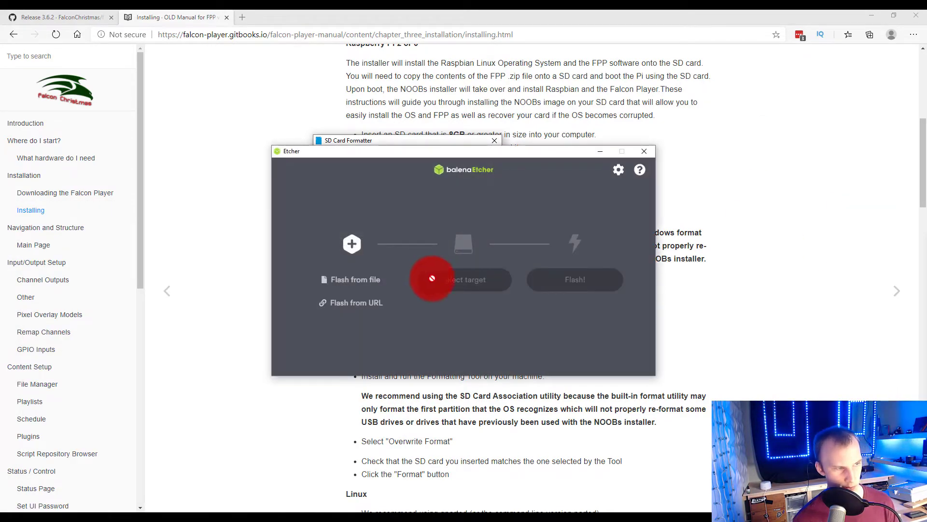
Step: Select FPP-v3.6.2-Pi.img.zip from Downloads in Etcher and flash it to the SD card
click(462, 279)
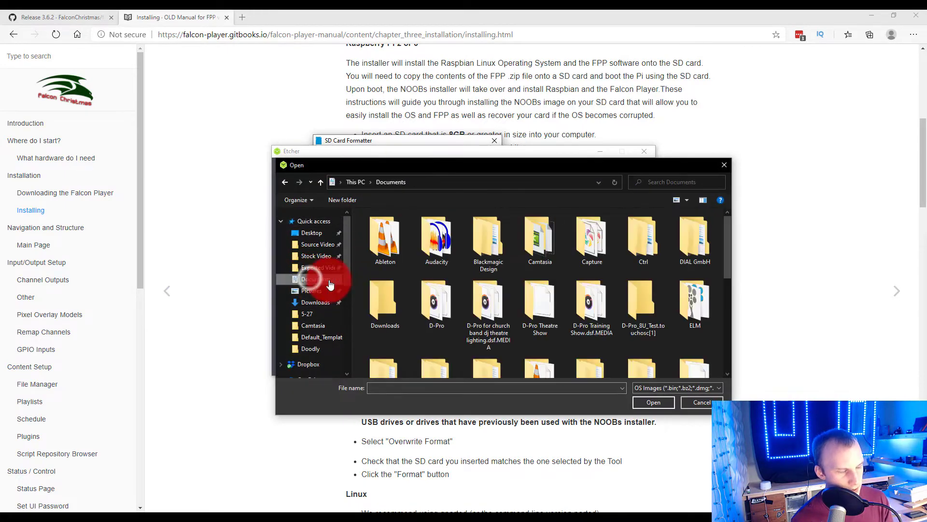
click(315, 302)
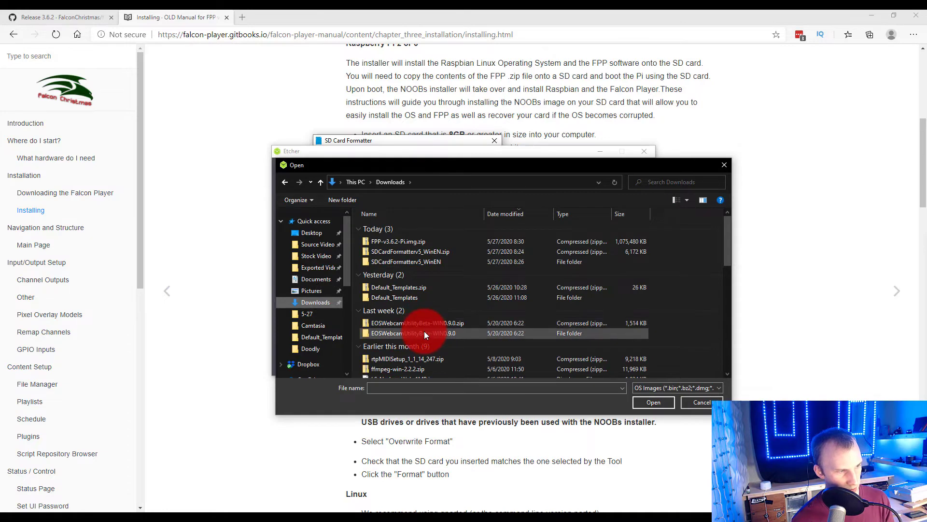
click(399, 241)
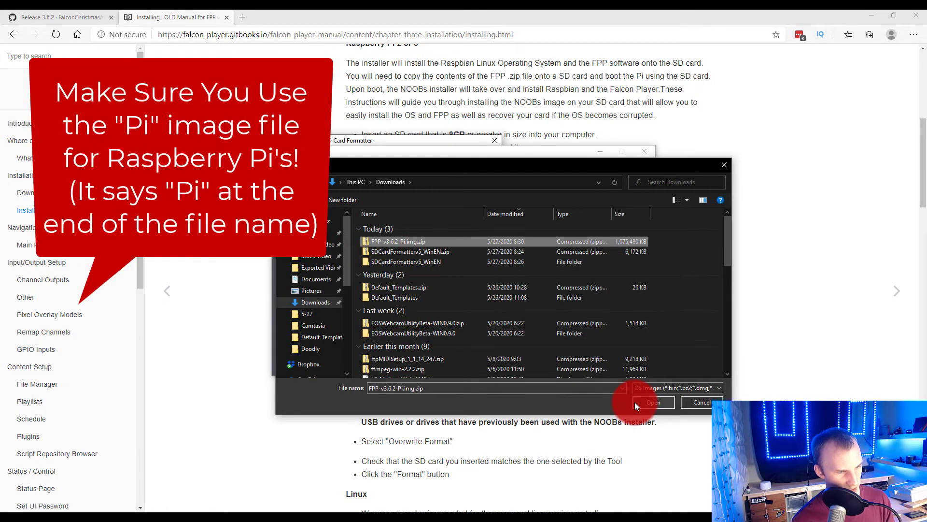
click(653, 402)
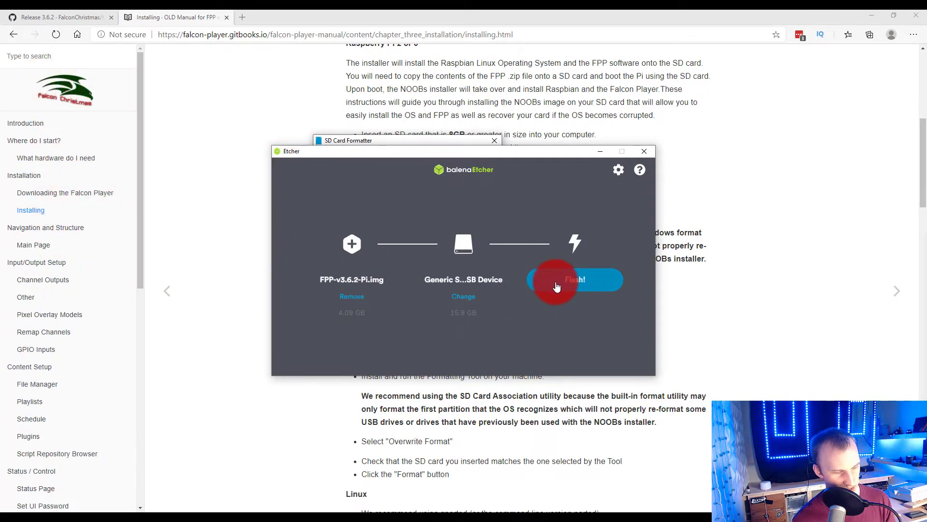
click(573, 279)
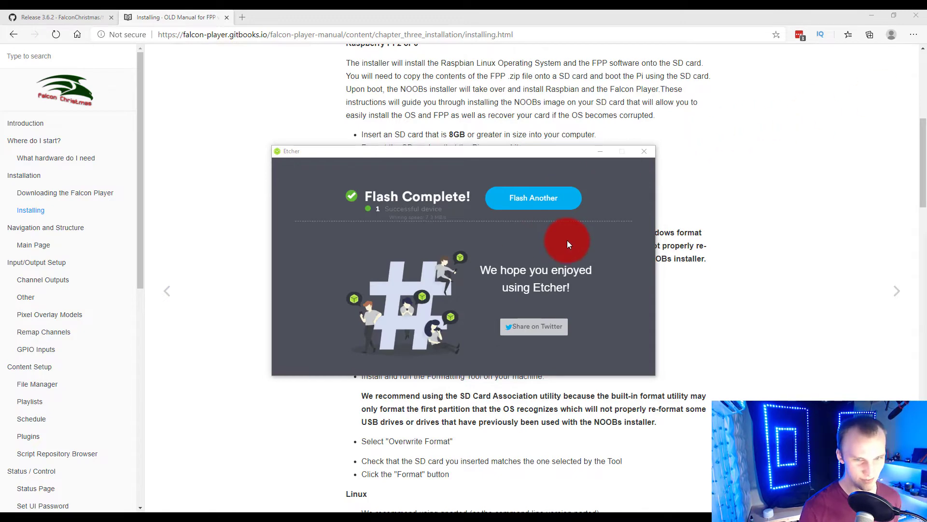
mouse_move(643, 151)
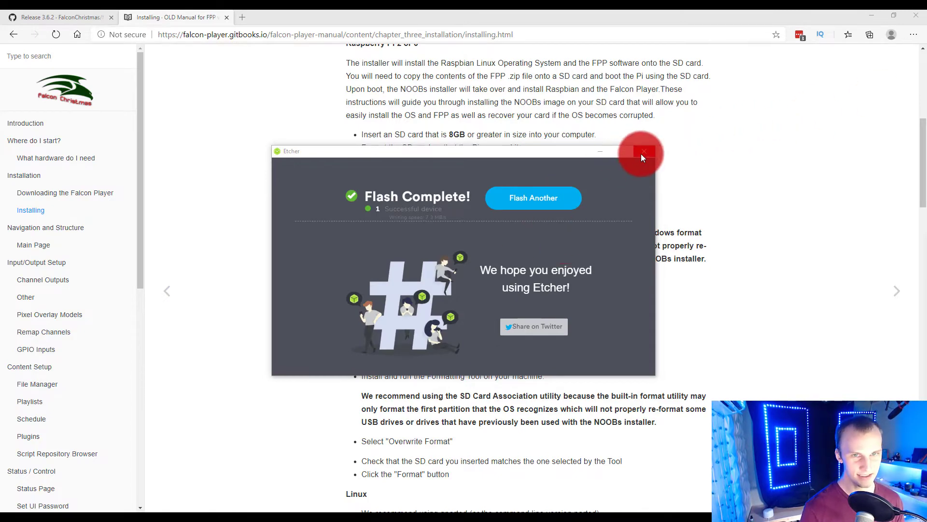
Step: Close the finished Etcher window
click(642, 152)
text(http://fpp.local)
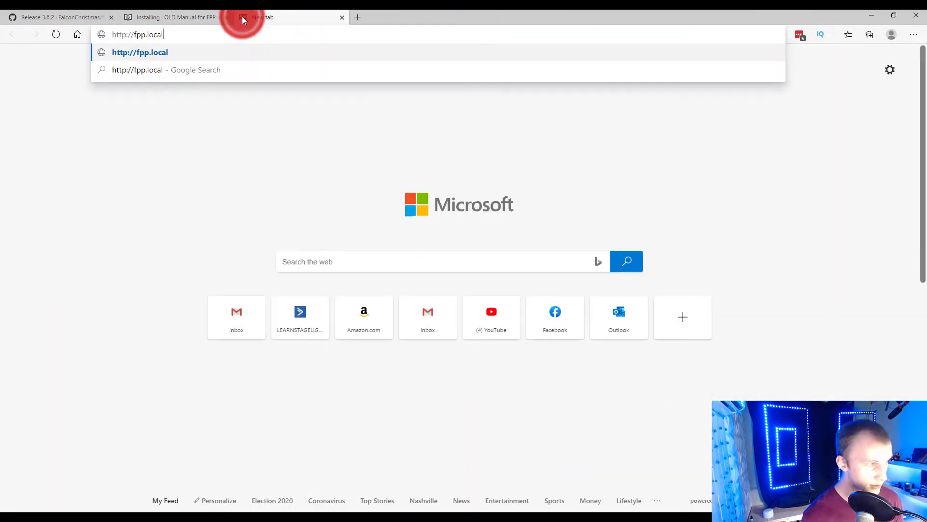
Step: Navigate to fpp.local to load the Falcon Player web interface
key(Return)
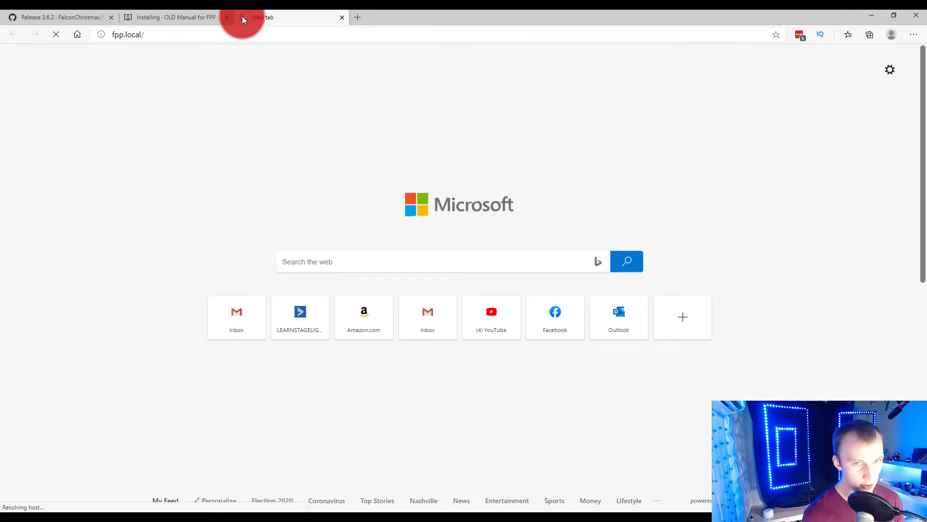
mouse_move(222, 167)
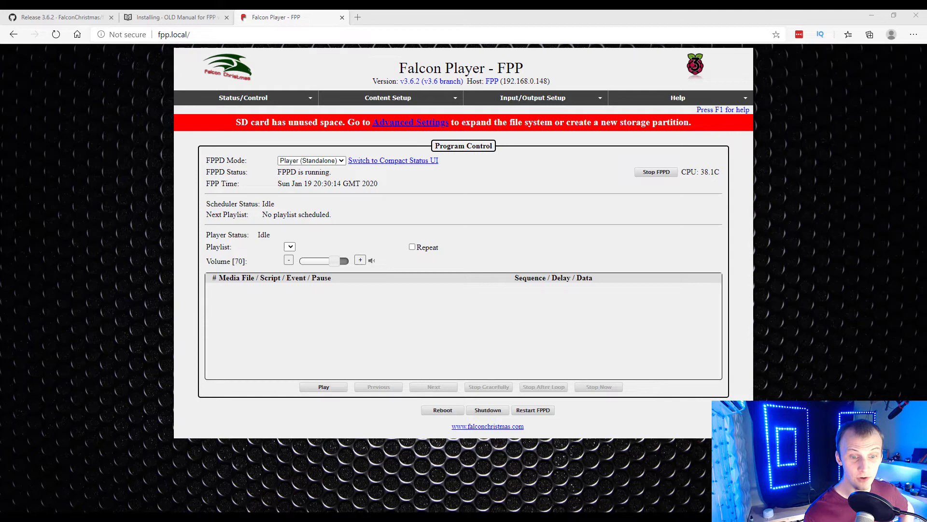
mouse_move(262, 126)
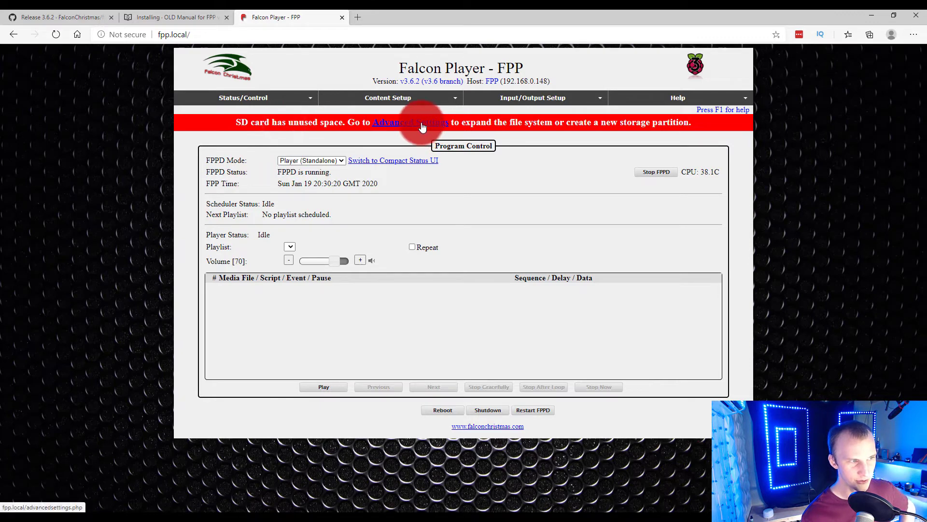
Step: In Advanced Settings, keep the 3.4GB boot partition as the Storage Device
click(411, 123)
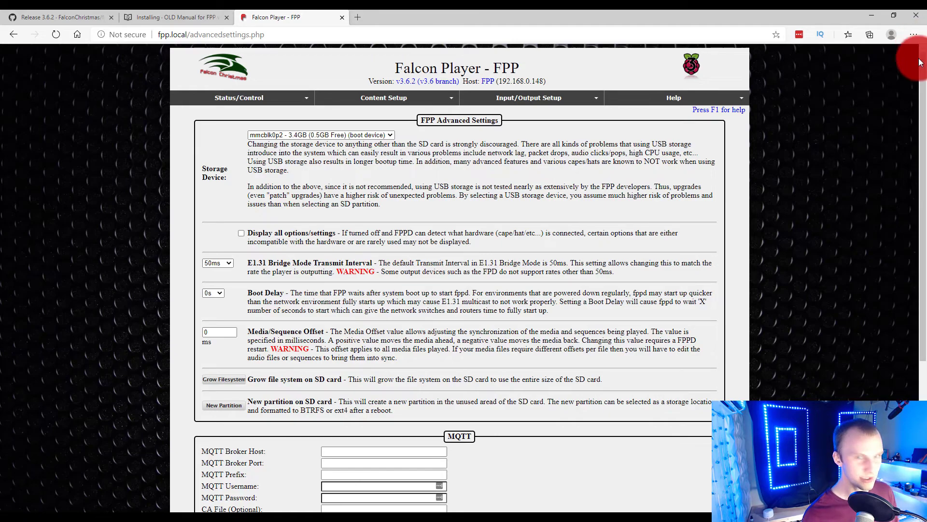
scroll(down, 3)
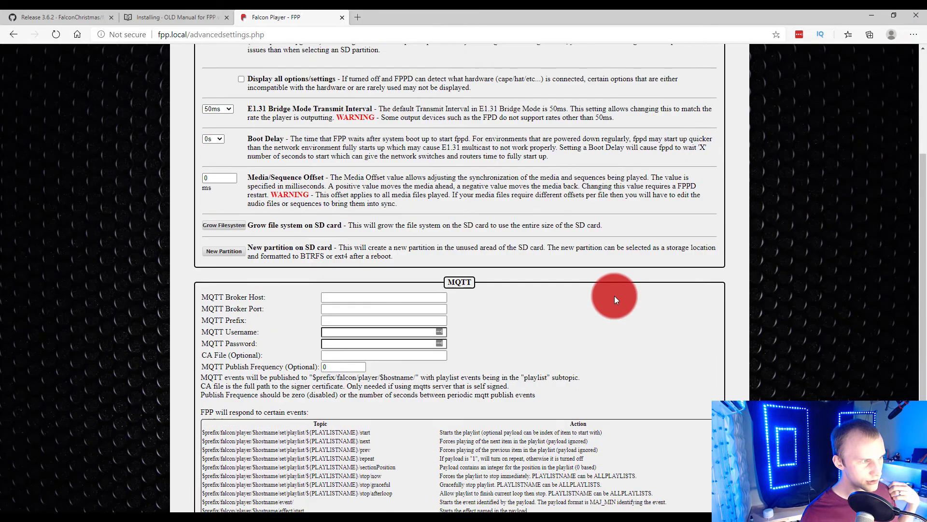
scroll(up, 3)
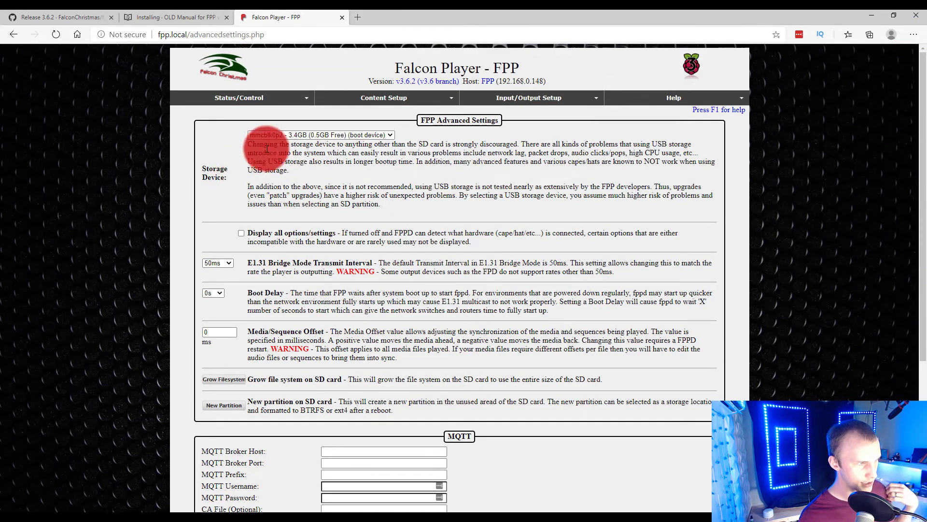
click(320, 135)
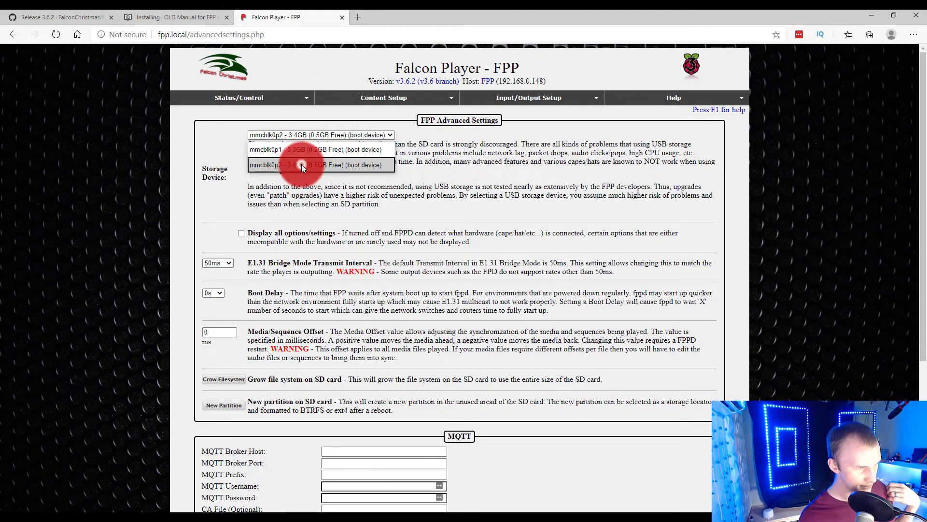
click(301, 165)
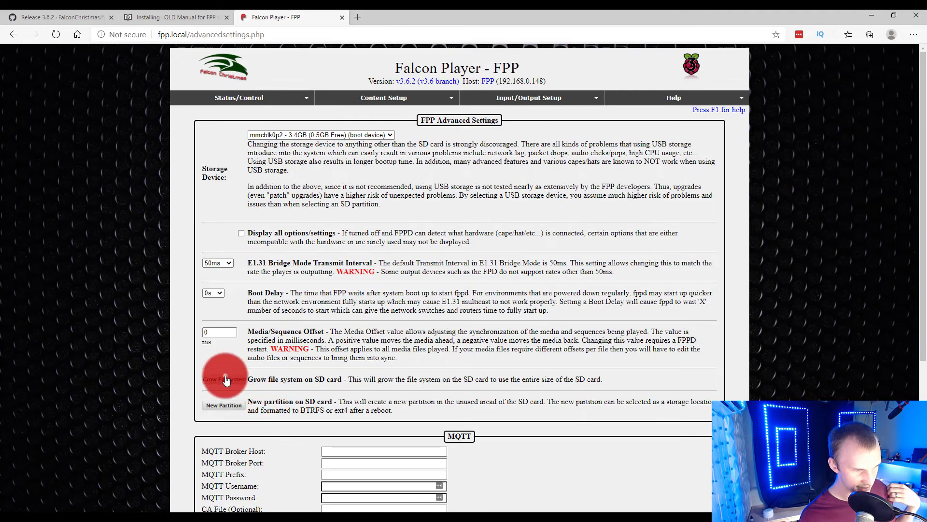
Step: Grow the filesystem to fill the SD card and confirm
click(223, 378)
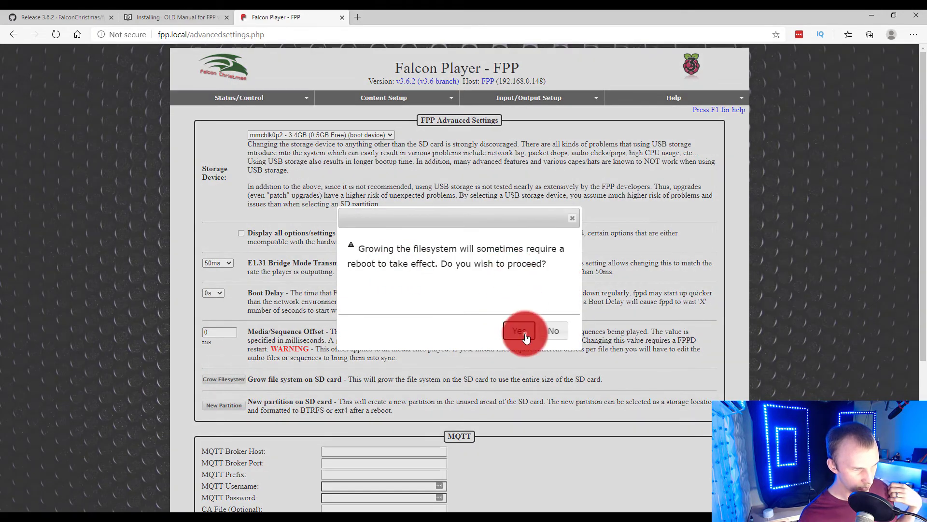
click(518, 330)
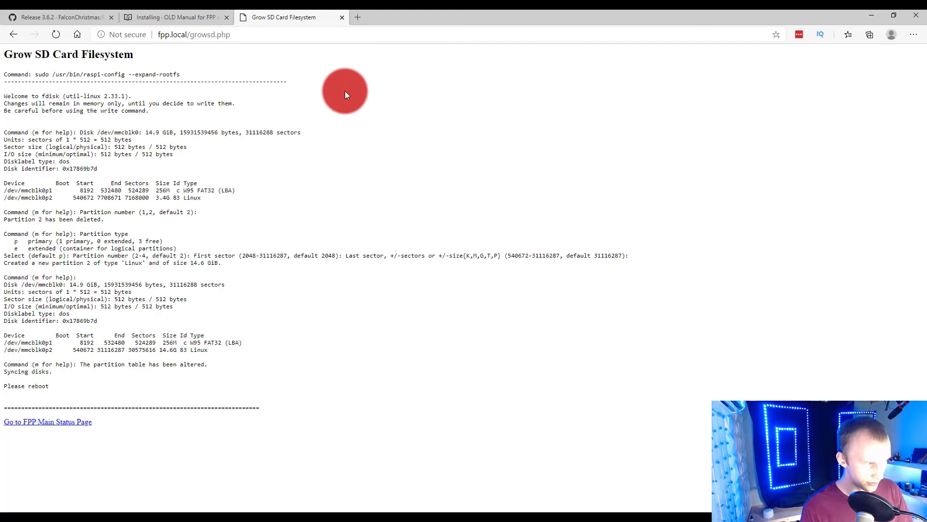
mouse_move(117, 444)
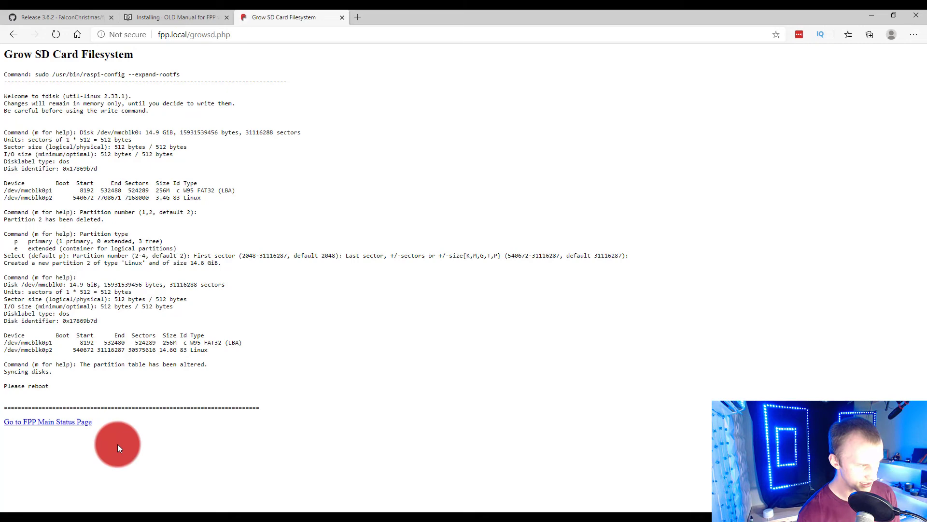
Step: Return to the FPP main status page and confirm rebooting the player
click(48, 421)
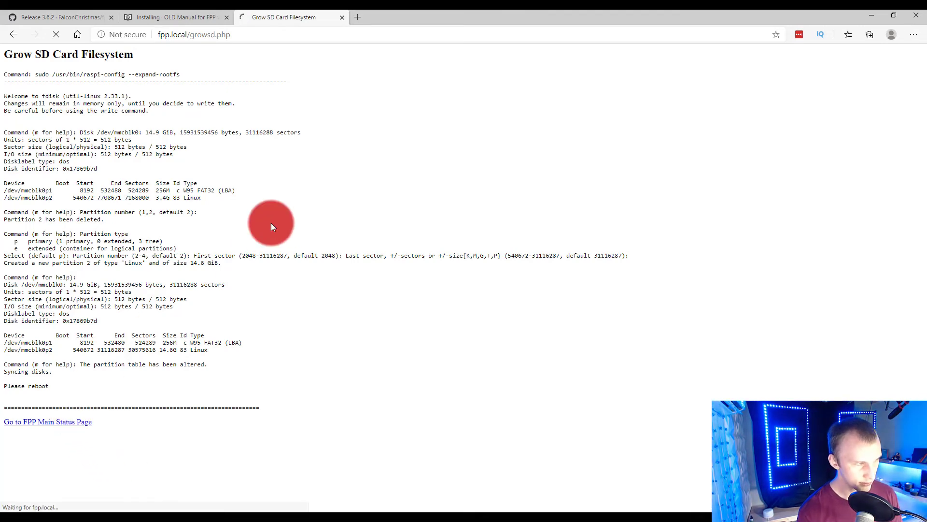
click(47, 421)
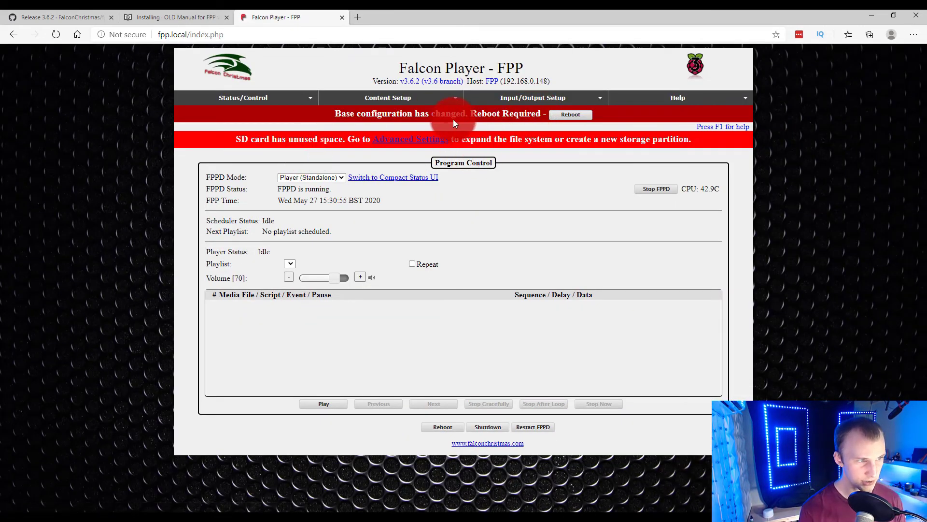
click(570, 114)
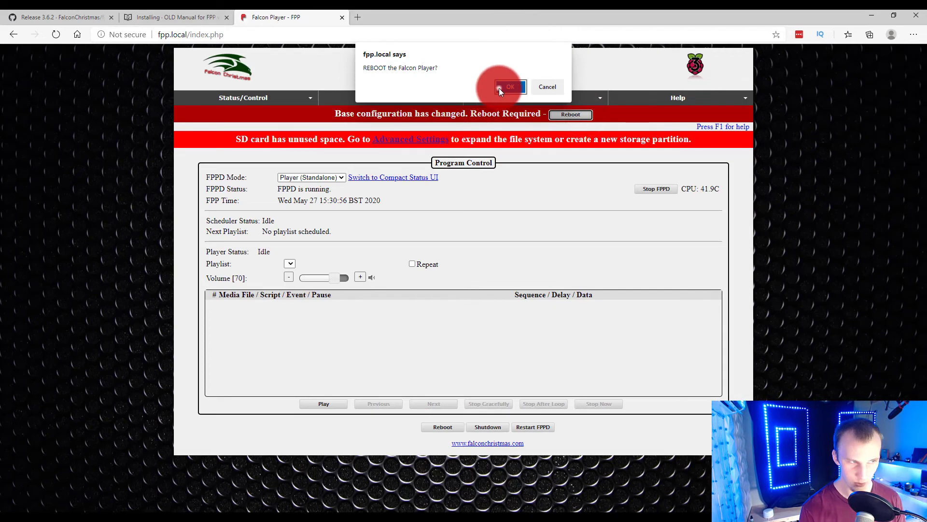
click(510, 87)
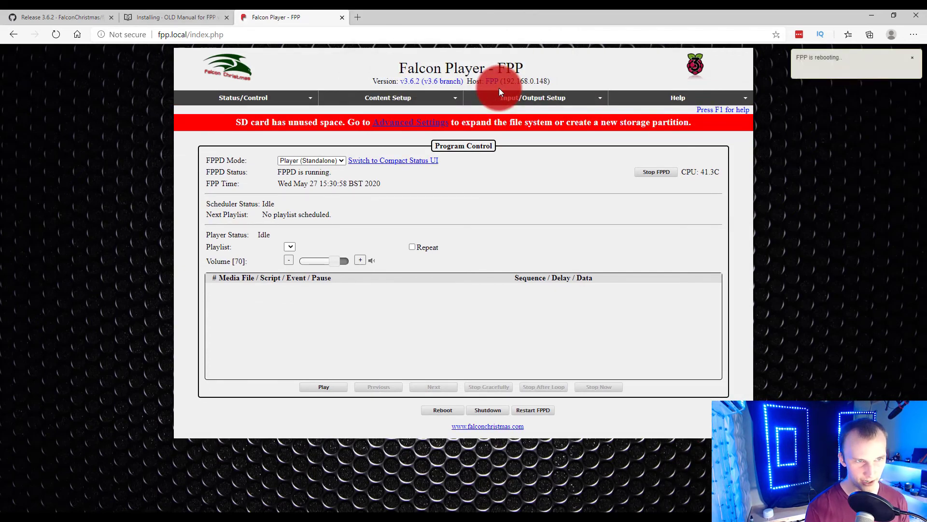